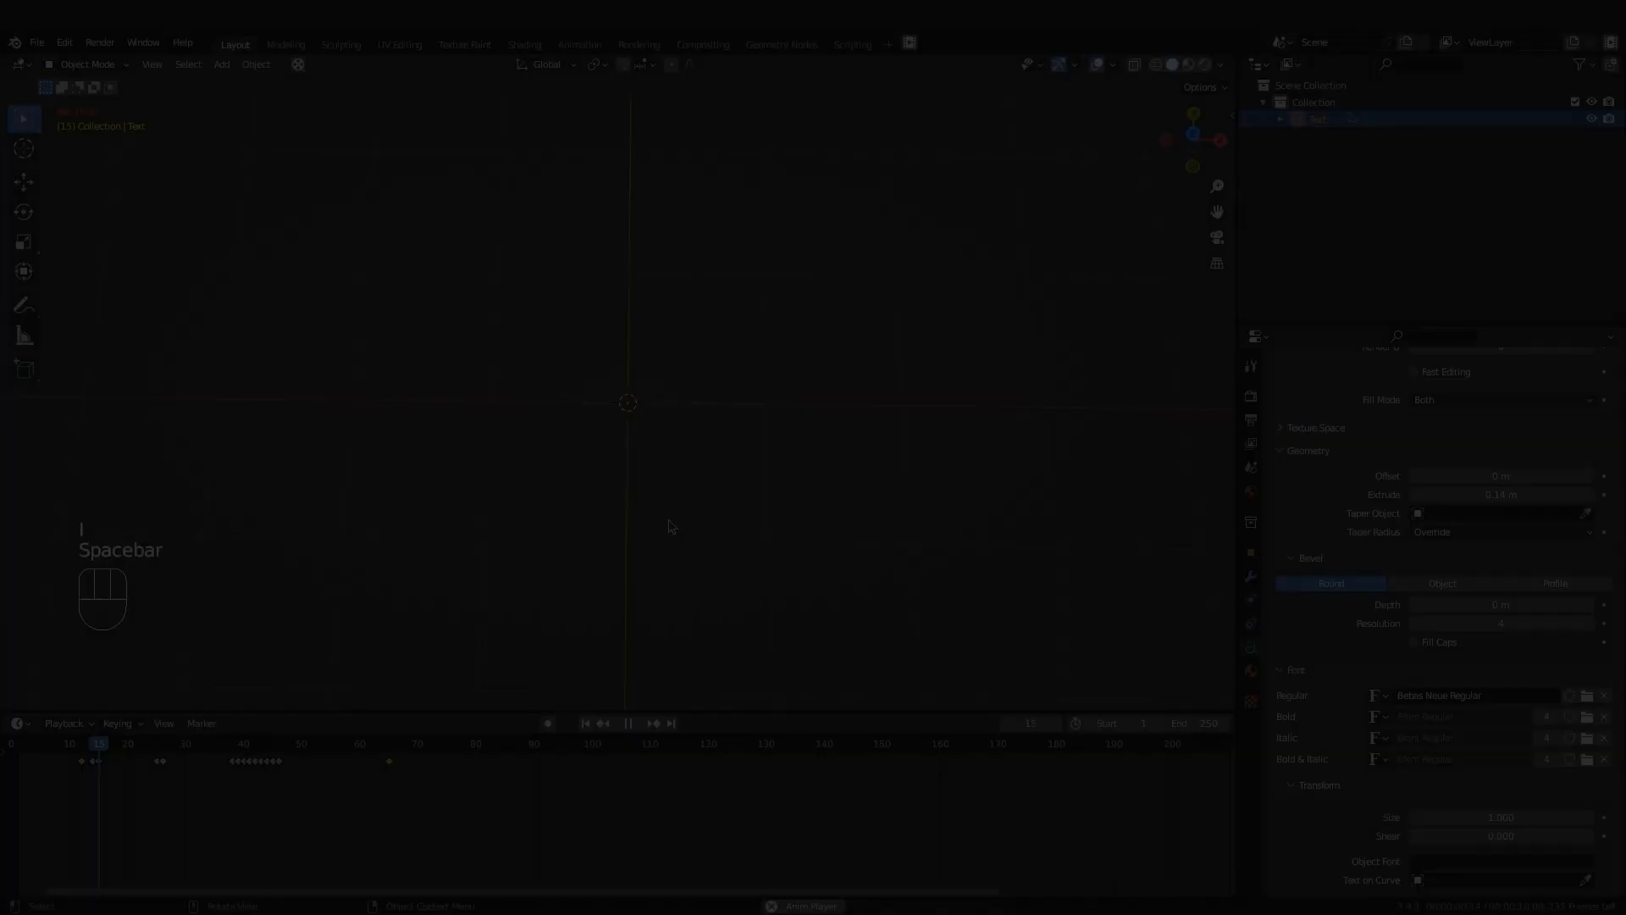
Play the timeline so the Text object cycles I, Like, potatoes down to 'p' by frame 39
{"action": "key", "text": "Space"}
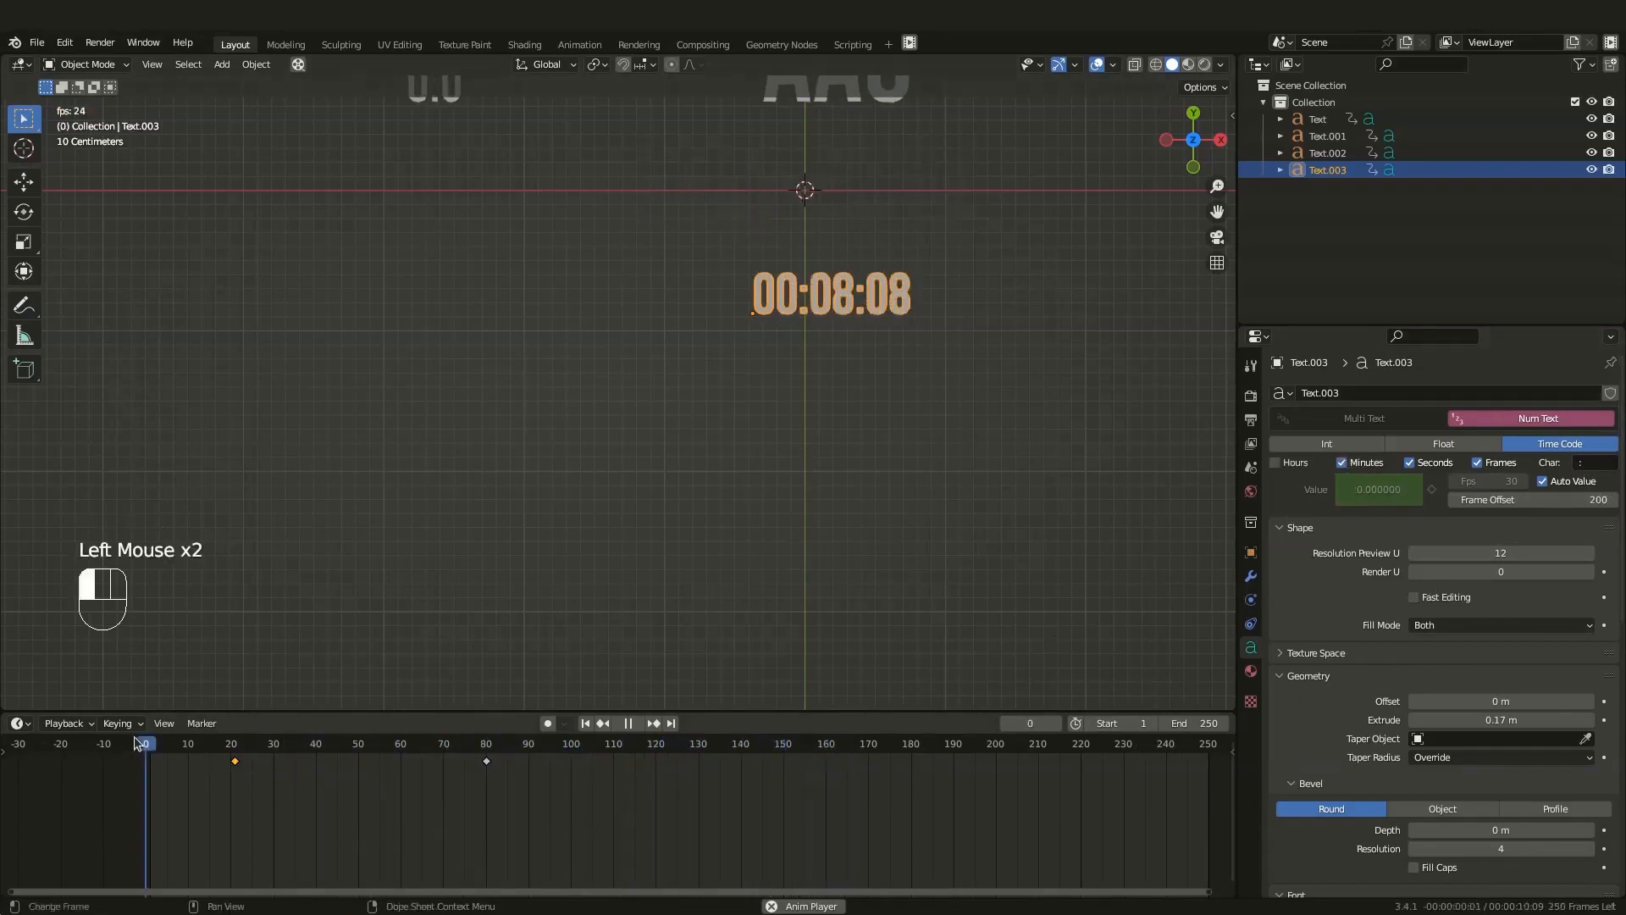
{"action": "key", "text": "space"}
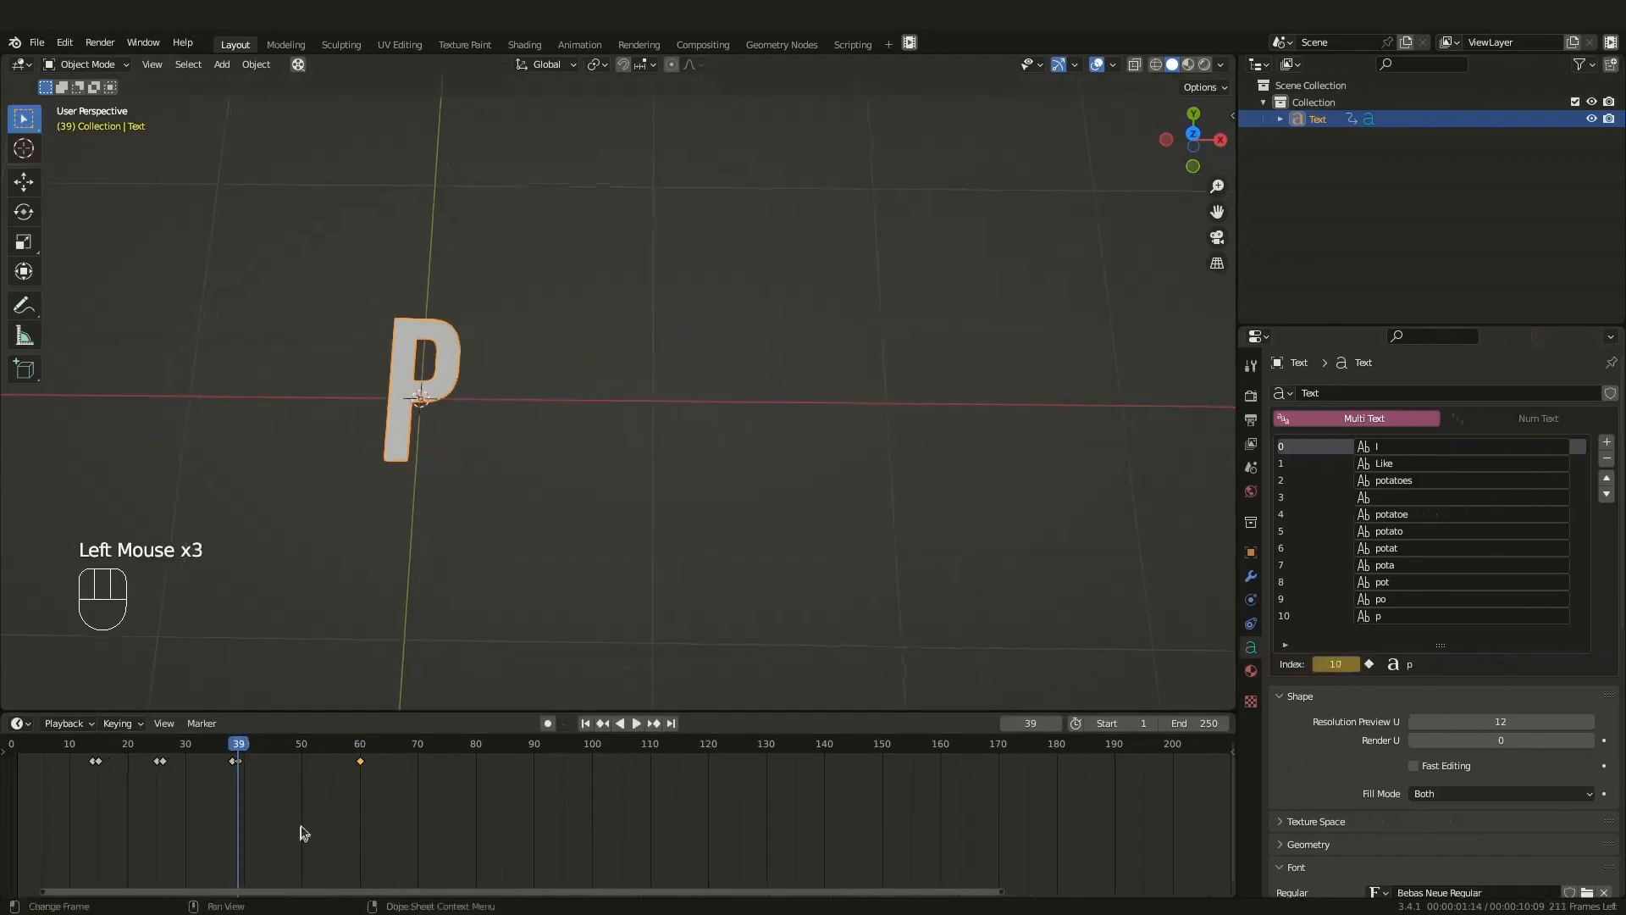
Play the counting animation and select Text.001, the integer count reading 20 above POTATOES
{"action": "key", "text": "Right"}
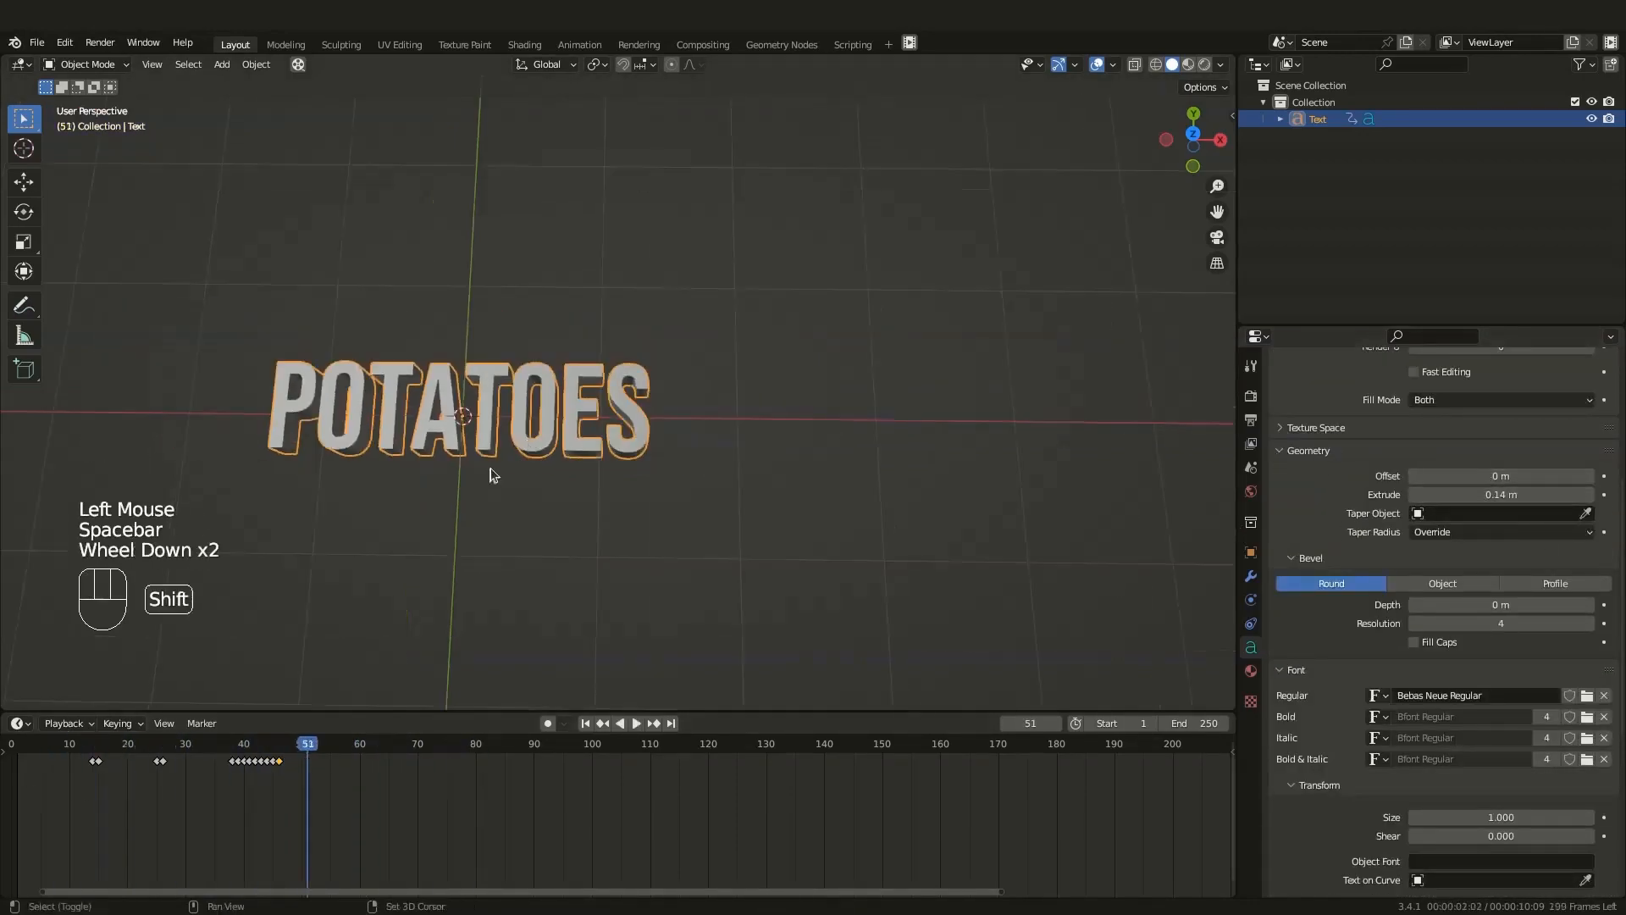
{"action": "key", "text": "Space"}
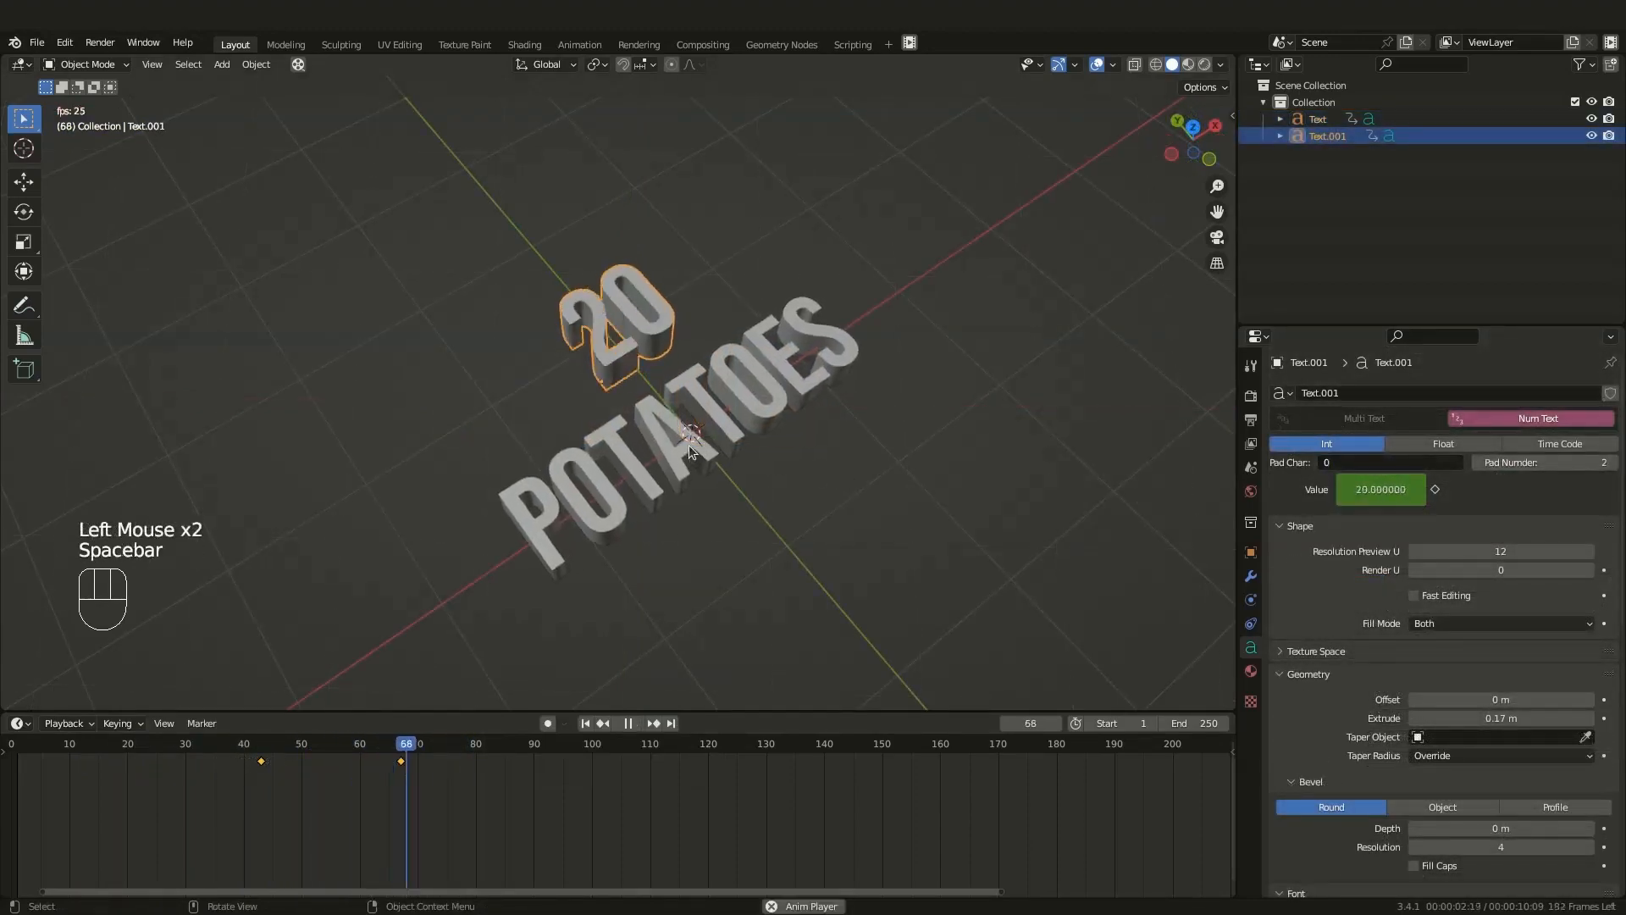
{"action": "left_click", "coordinate": [312, 755]}
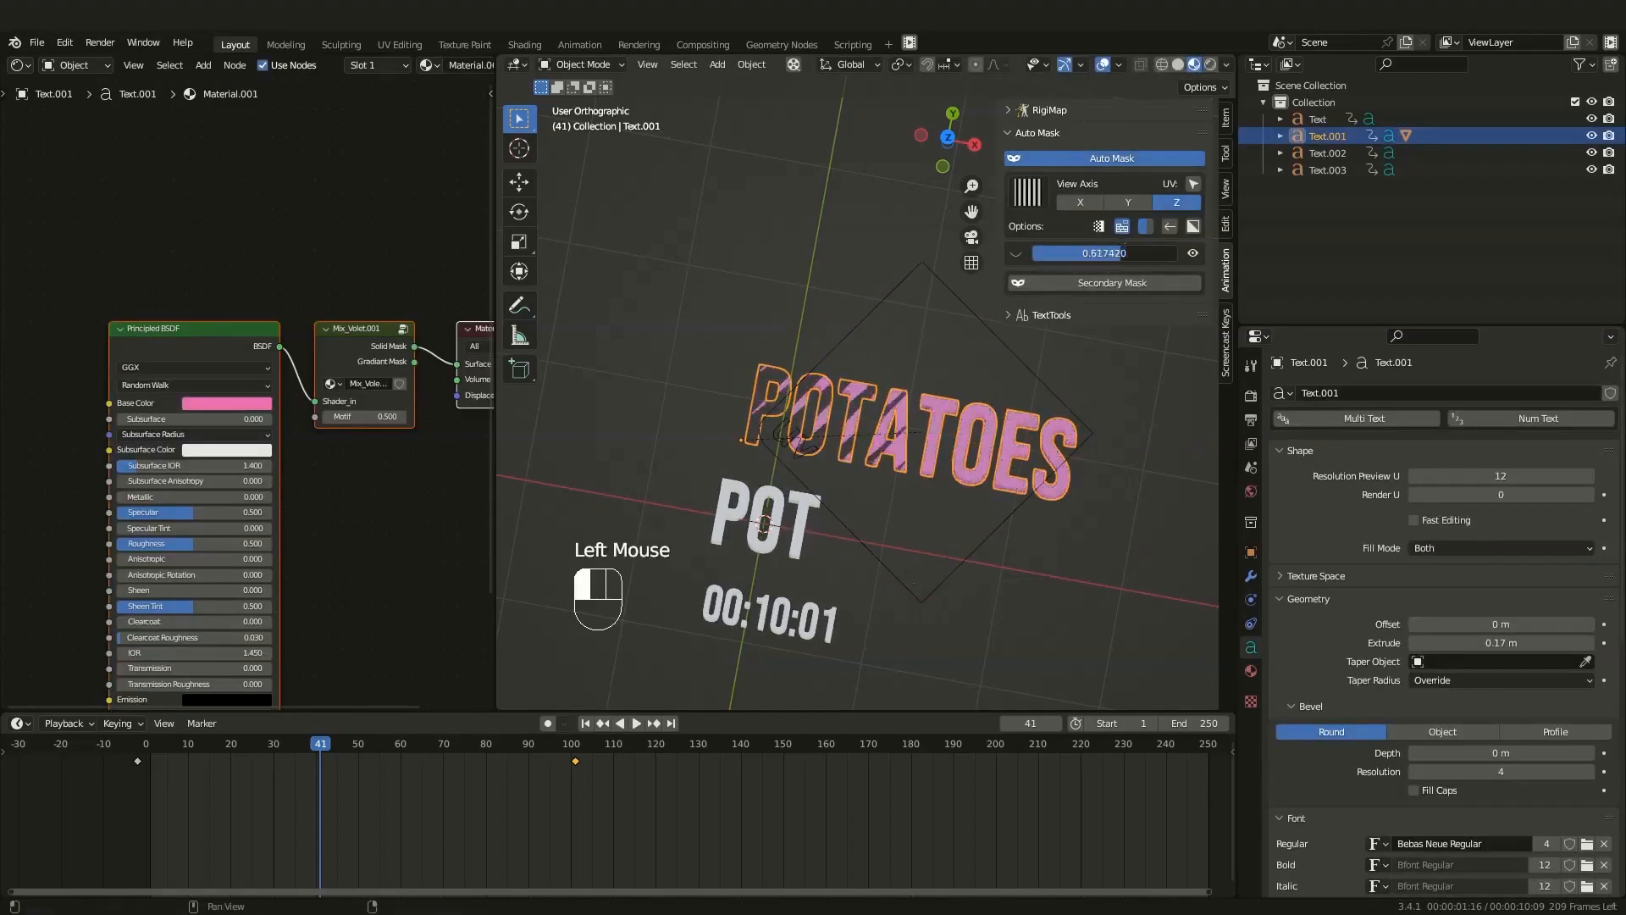
Play the Auto Mask dissolves turning the texts and Suzanne pink, green and patterned
{"action": "key", "text": "space"}
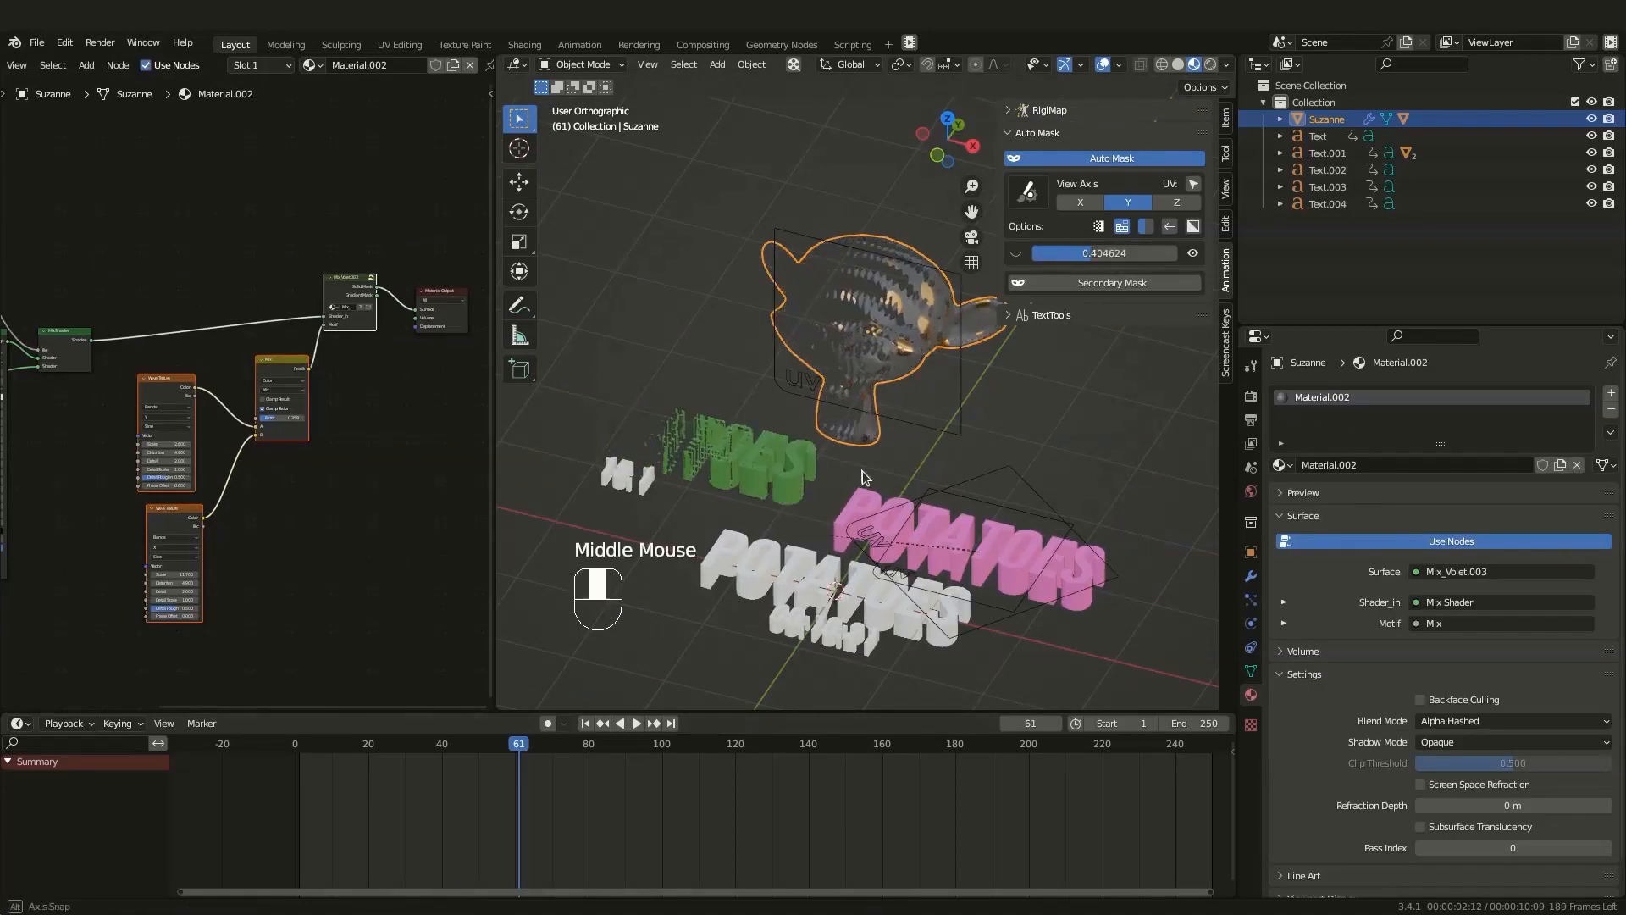
Bring up options on Text.001's animated mask slider to copy its data path for Suzanne's driver
{"action": "left_click_drag", "start_coordinate": [866, 477], "coordinate": [881, 496]}
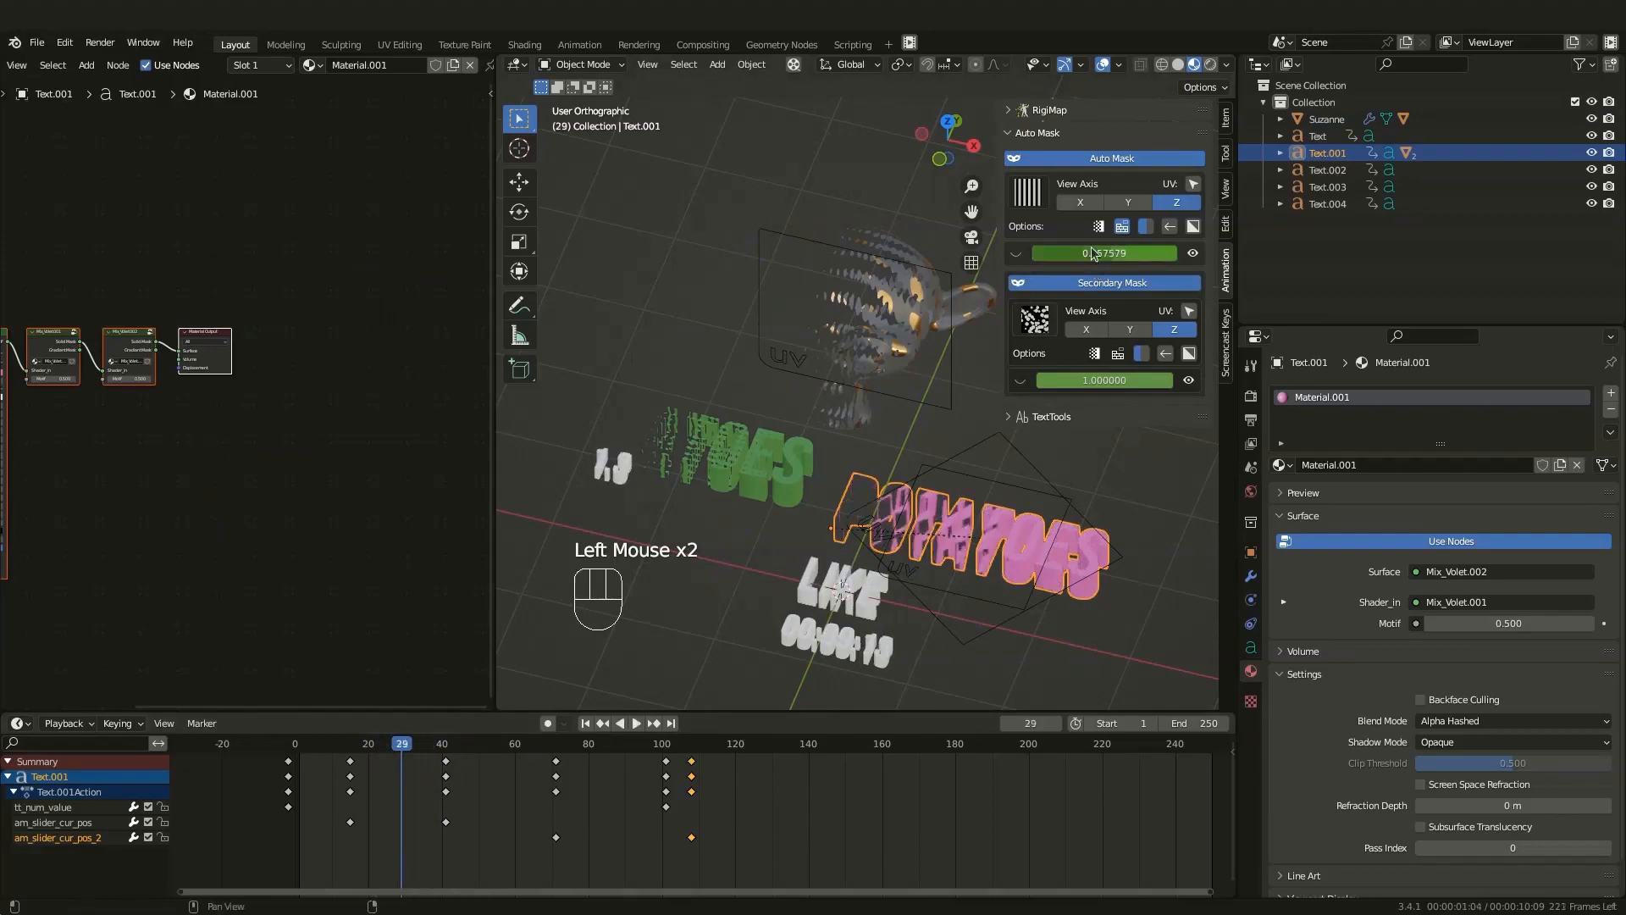
{"action": "right_click", "coordinate": [1102, 253]}
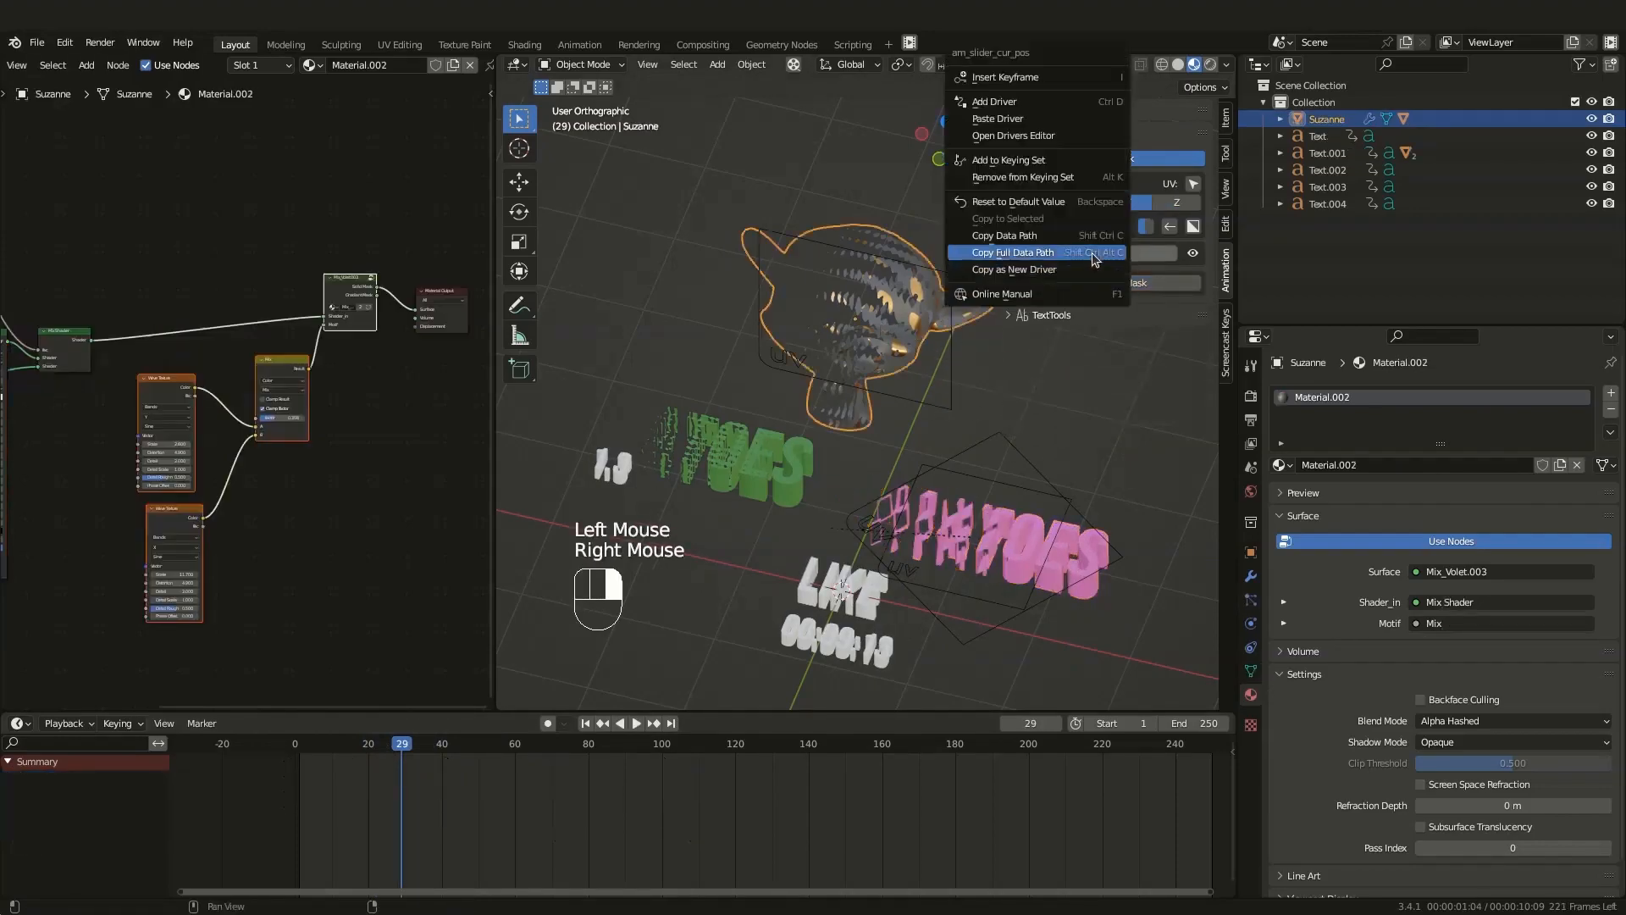
{"action": "mouse_move", "coordinate": [1030, 122]}
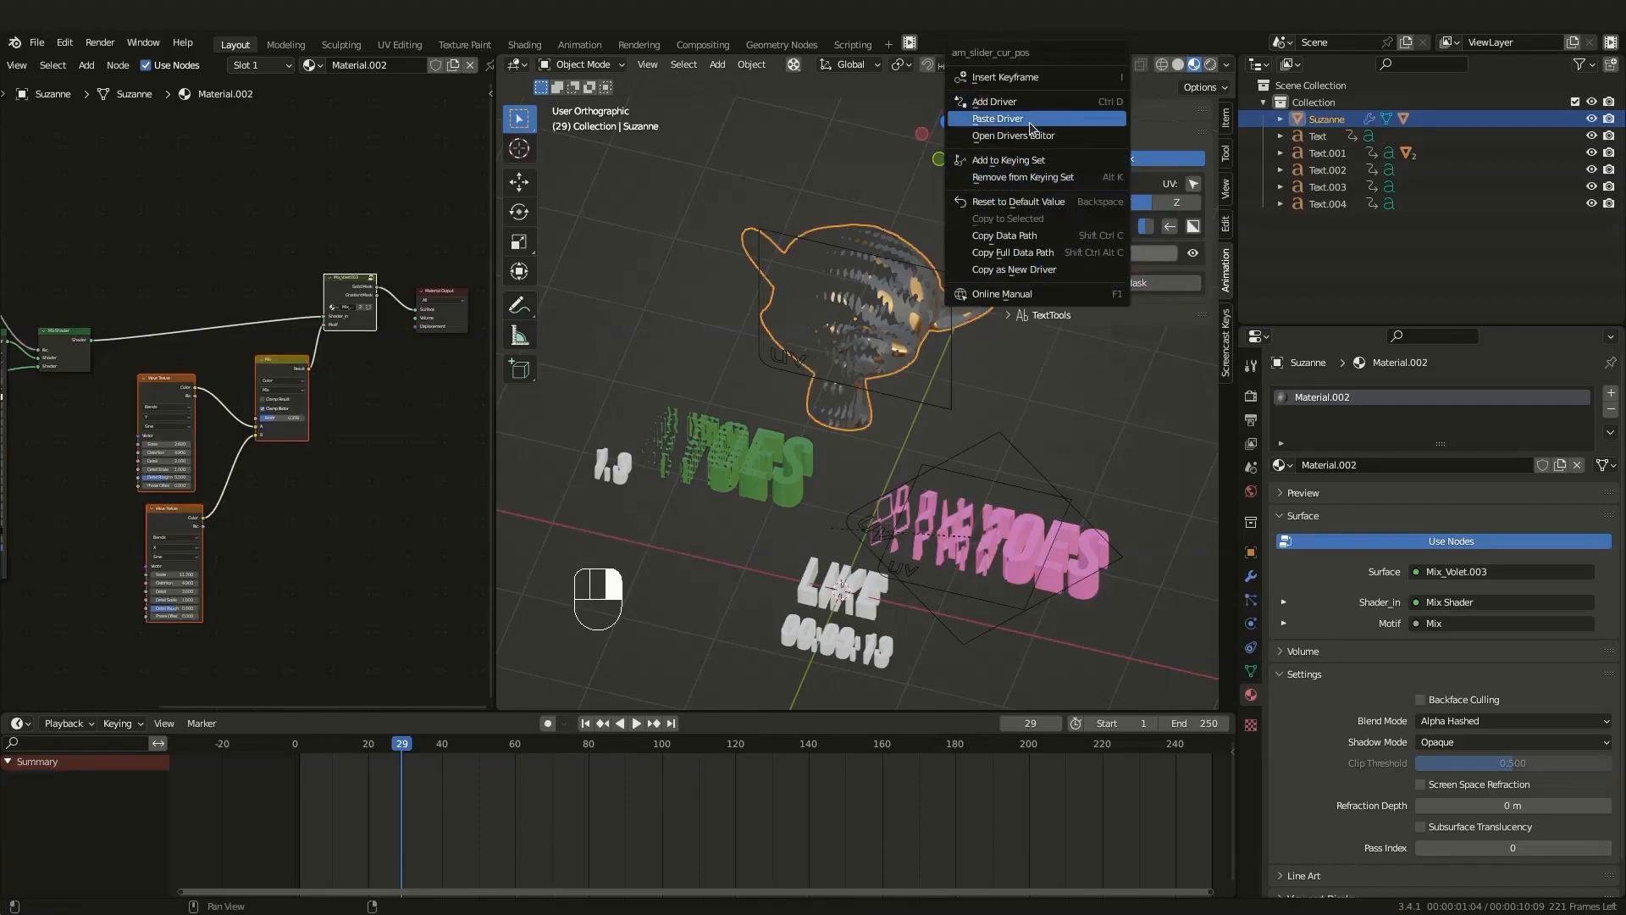